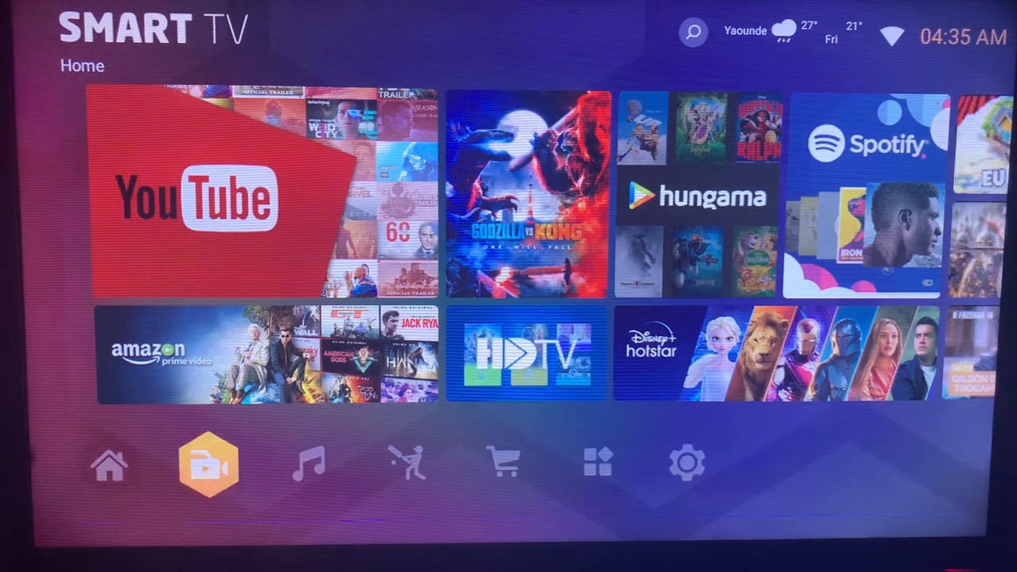
Show the Installed apps page listing Settings, Browser, YouTube, Spotify, Downloader, Netflix and others
click(596, 466)
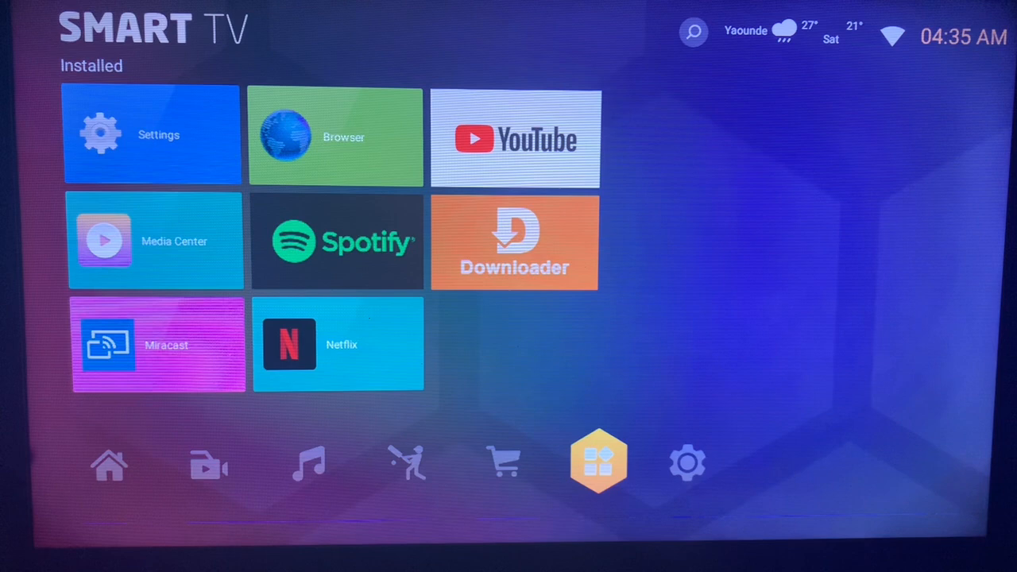